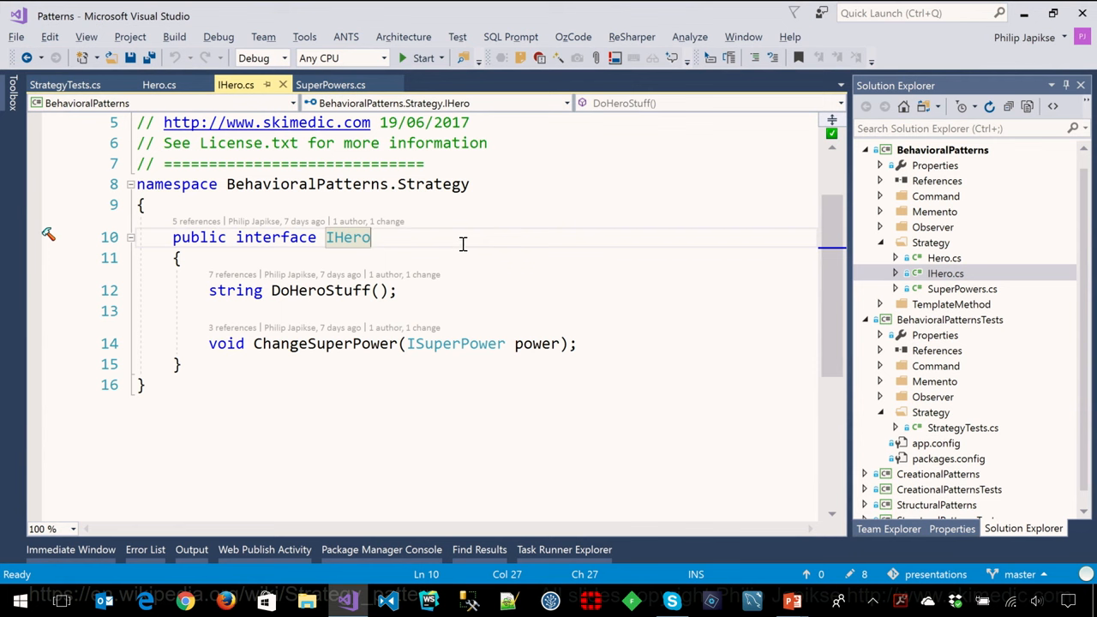
pyautogui.moveTo(622, 188)
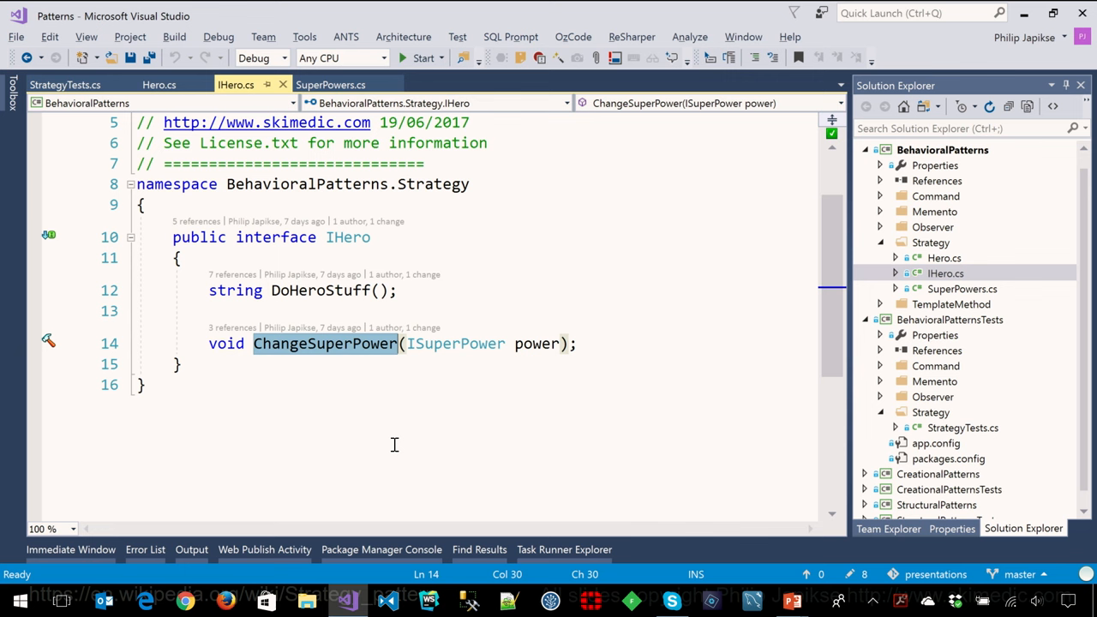
pyautogui.moveTo(940, 292)
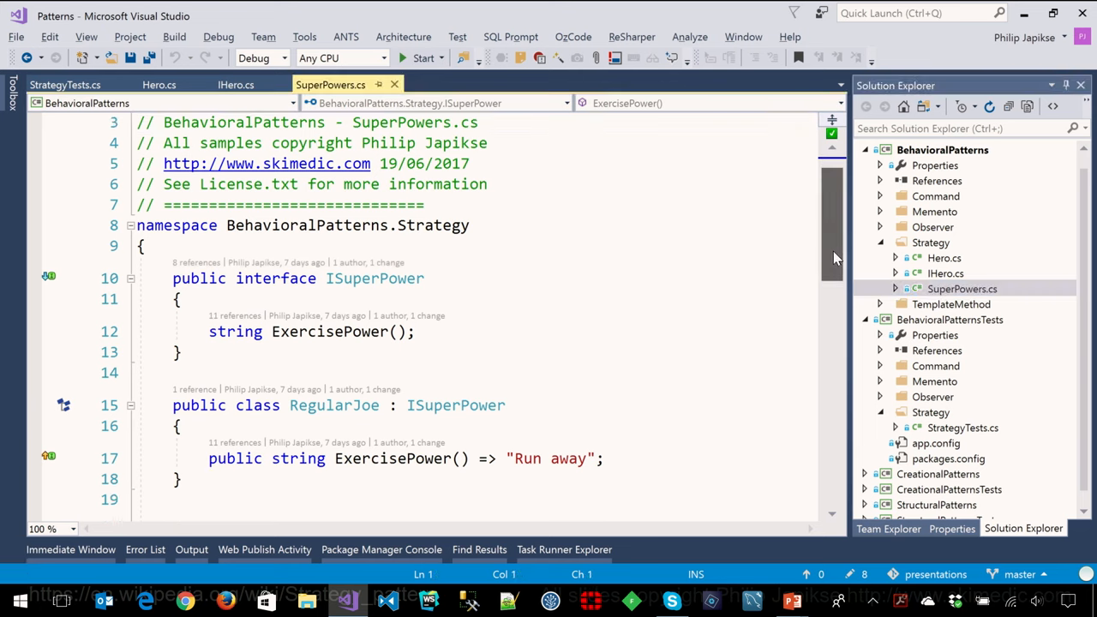
# - Scroll through SuperPowers.cs past the RegularJoe, Fly and Fight implementations of ISuperPower
pyautogui.scroll(-3)
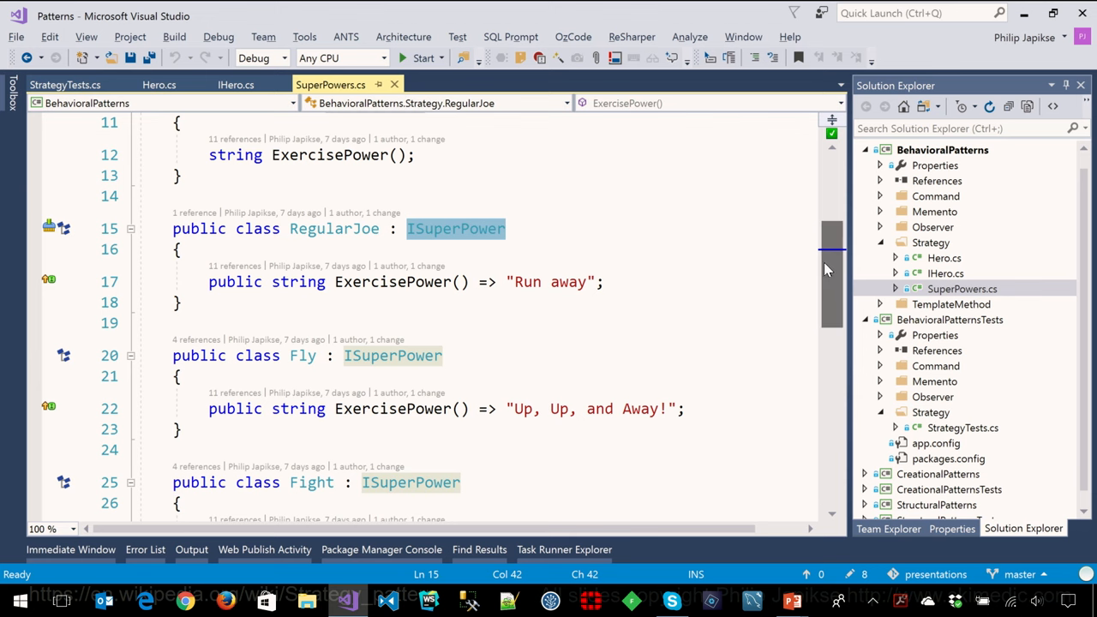
pyautogui.scroll(-3)
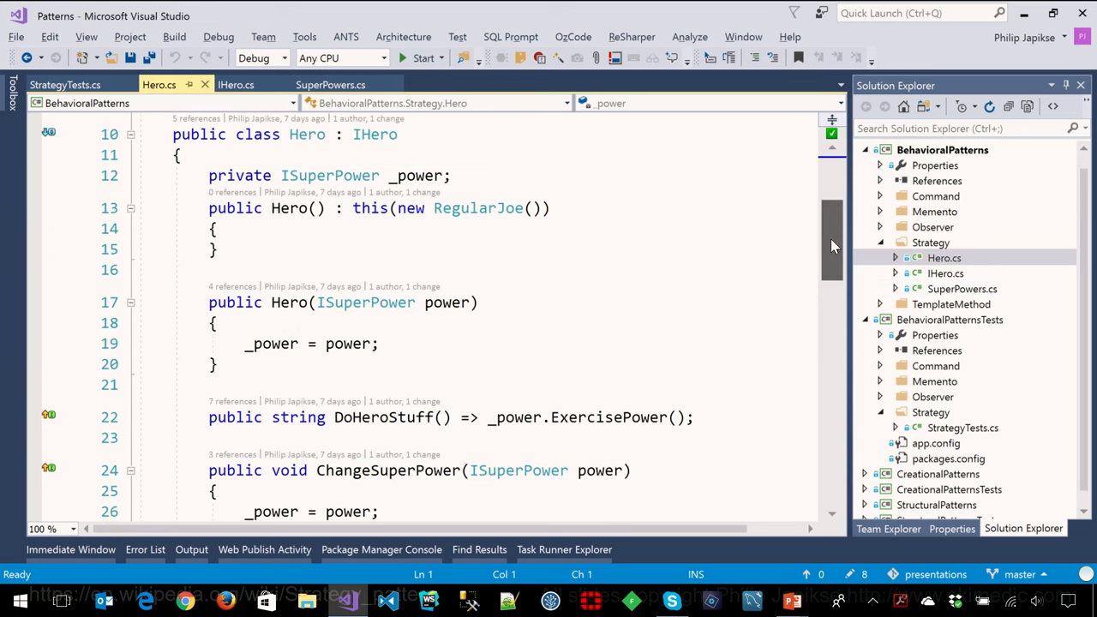
# - Scroll Hero.cs to the SpiderMan and SuperMan subclasses and highlight SpiderMan's WeaveWeb power
pyautogui.scroll(-3)
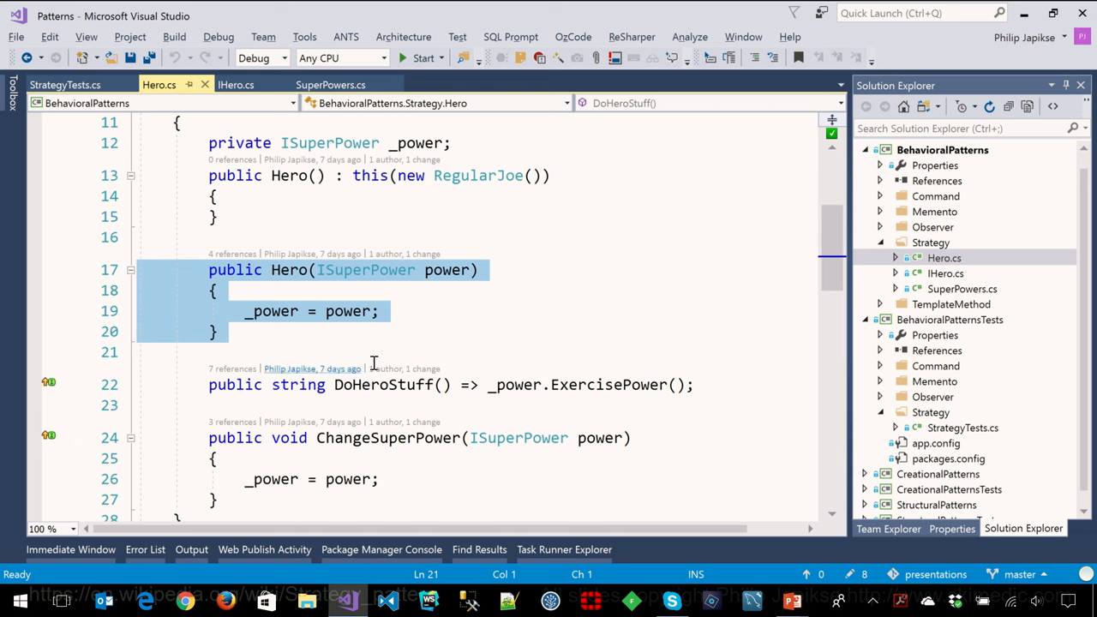
pyautogui.scroll(-3)
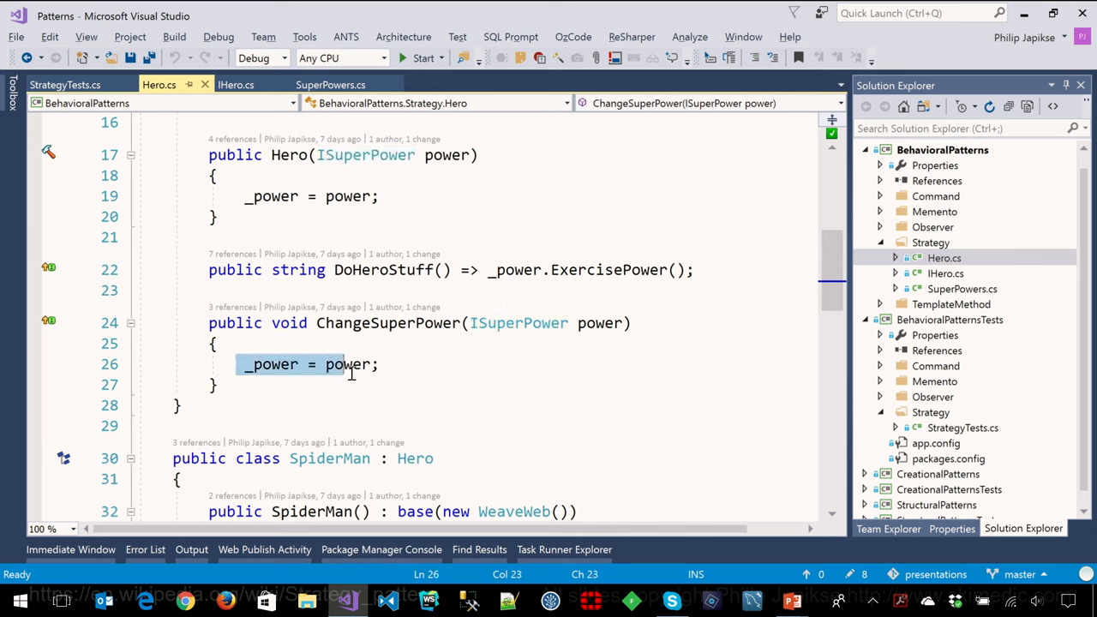
pyautogui.scroll(-3)
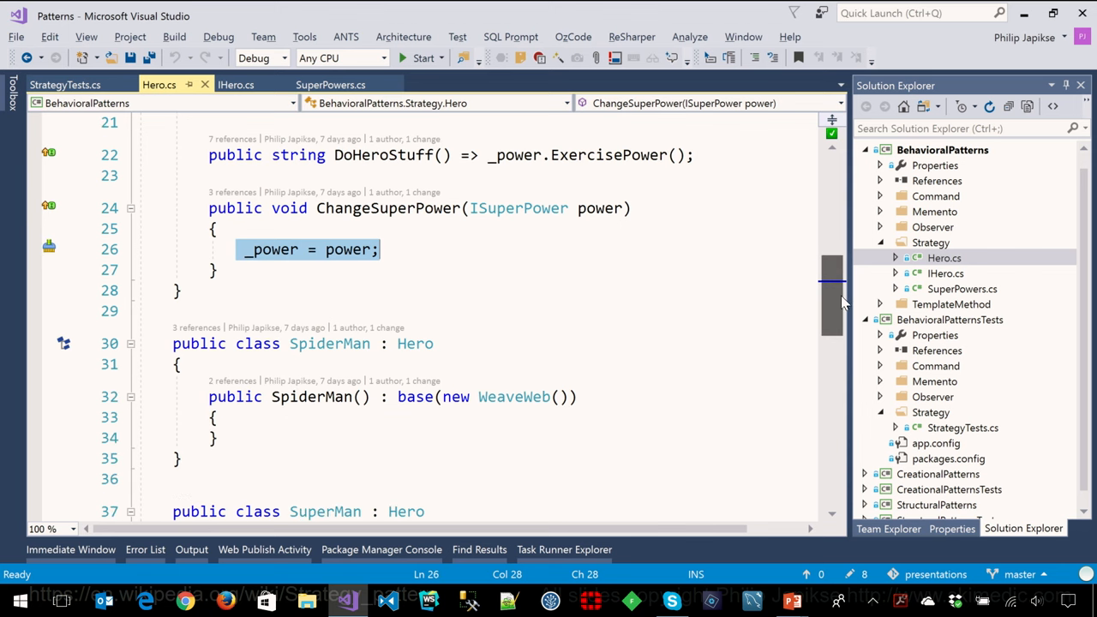
pyautogui.doubleClick(514, 270)
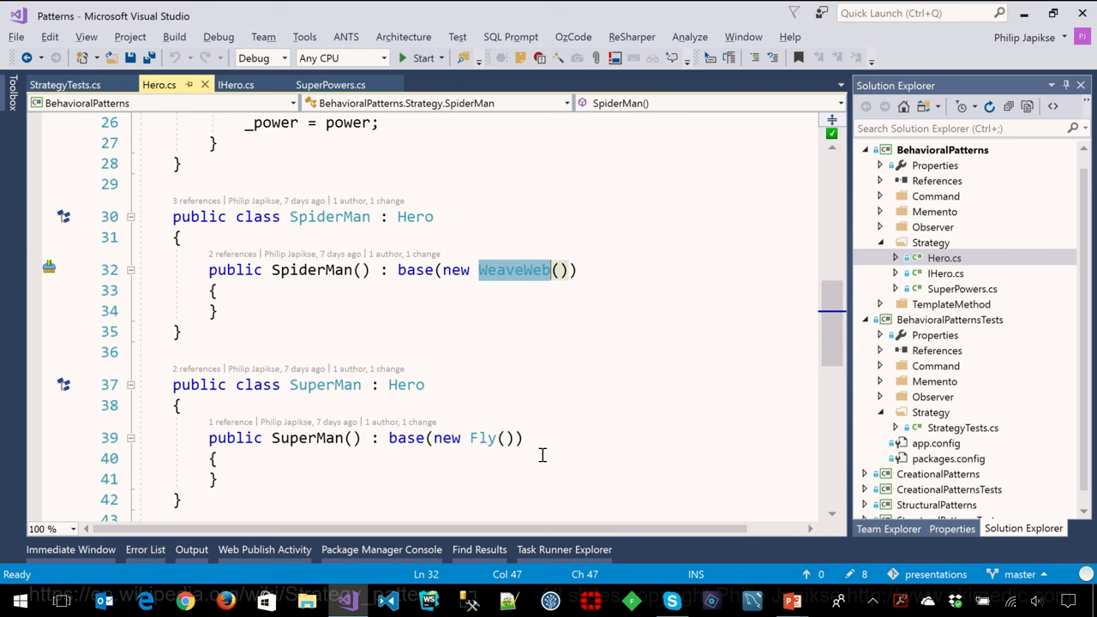
pyautogui.moveTo(759, 210)
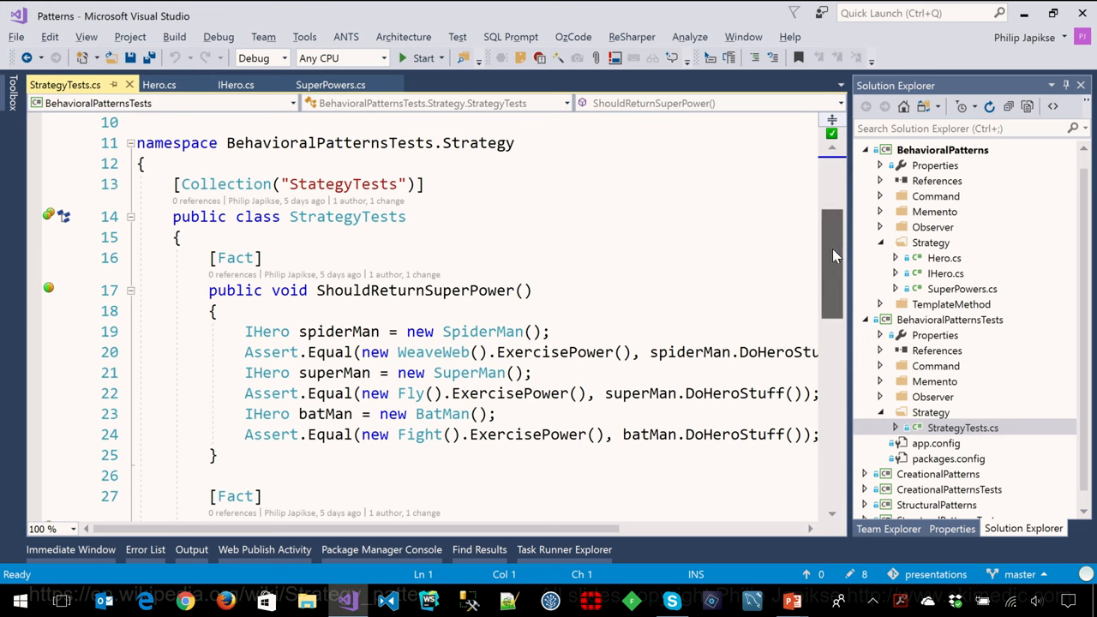
# - Scroll StrategyTests.cs from ShouldReturnSuperPower down to ShouldReturnChangedSuperPower
pyautogui.scroll(-3)
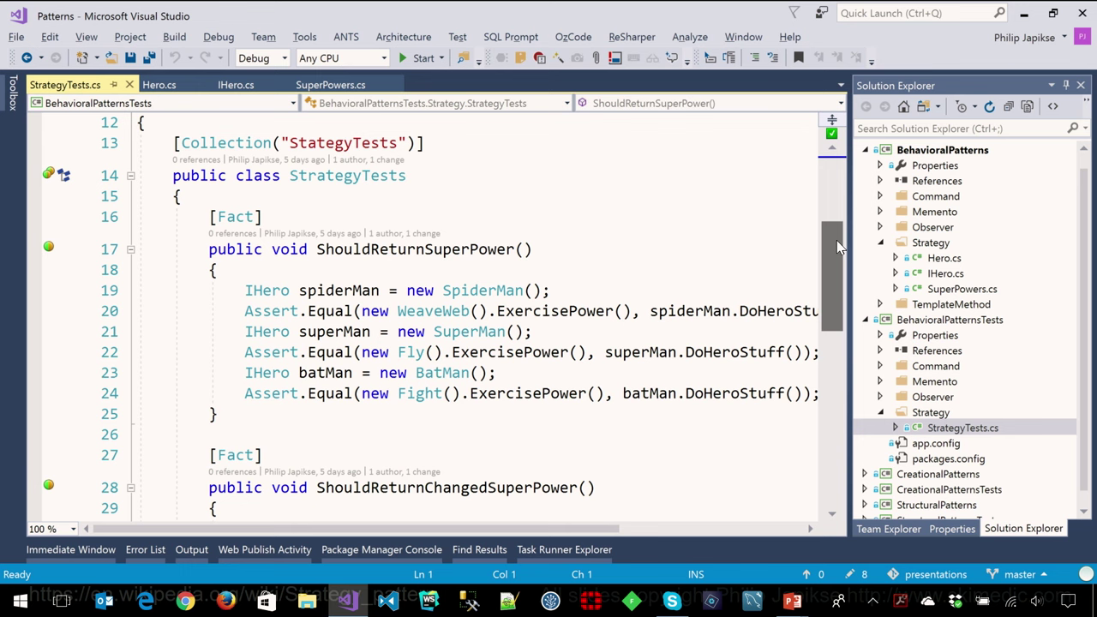
pyautogui.moveTo(849, 254)
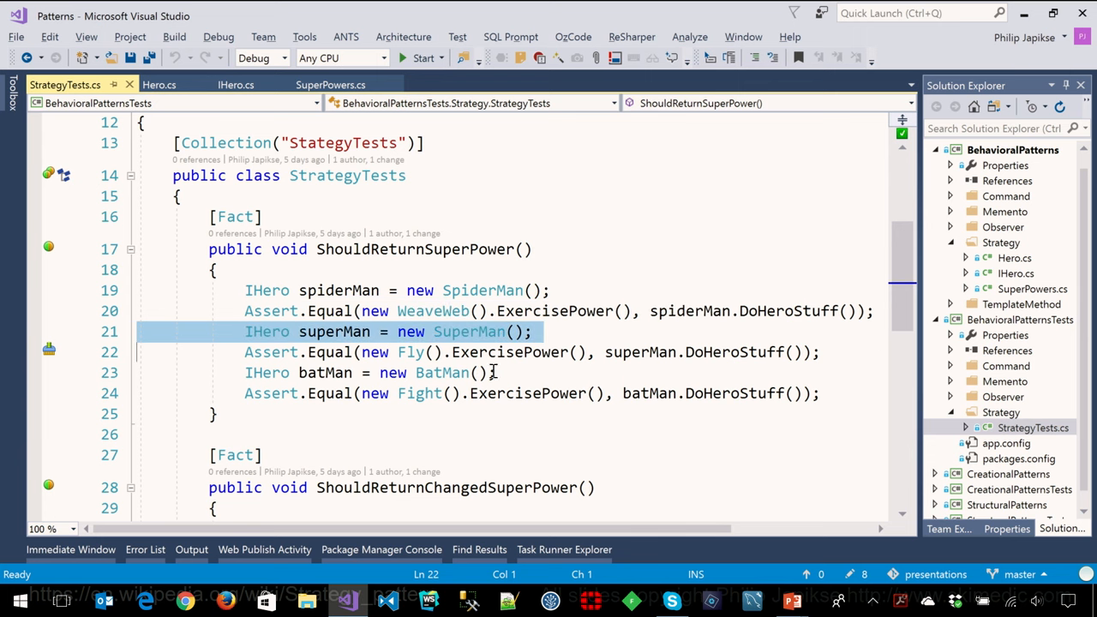
pyautogui.scroll(-3)
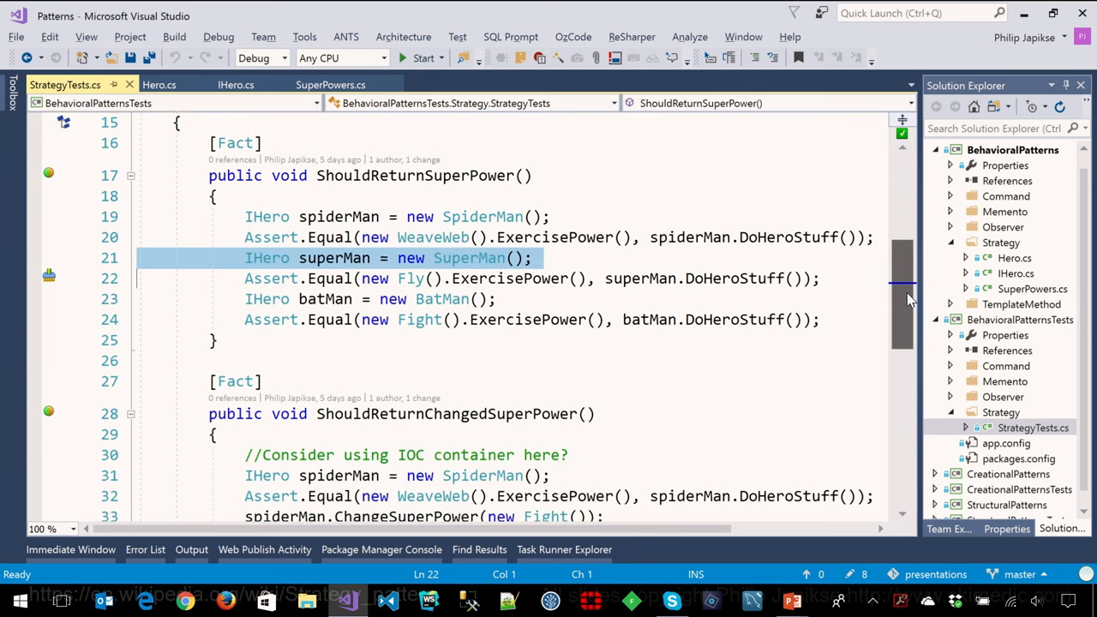
pyautogui.scroll(-3)
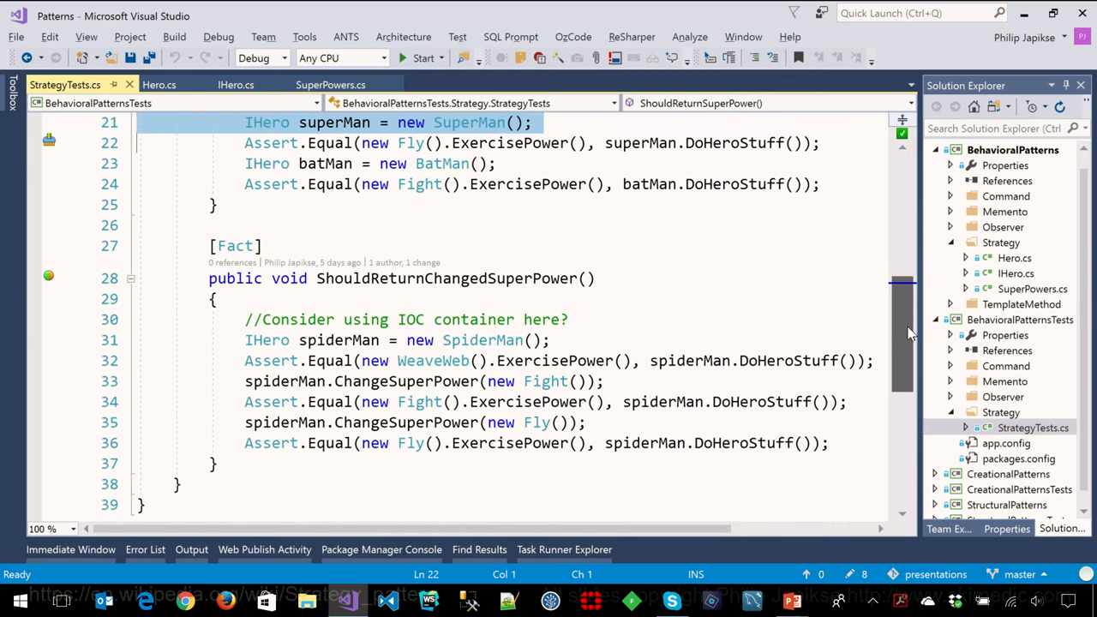
pyautogui.scroll(-3)
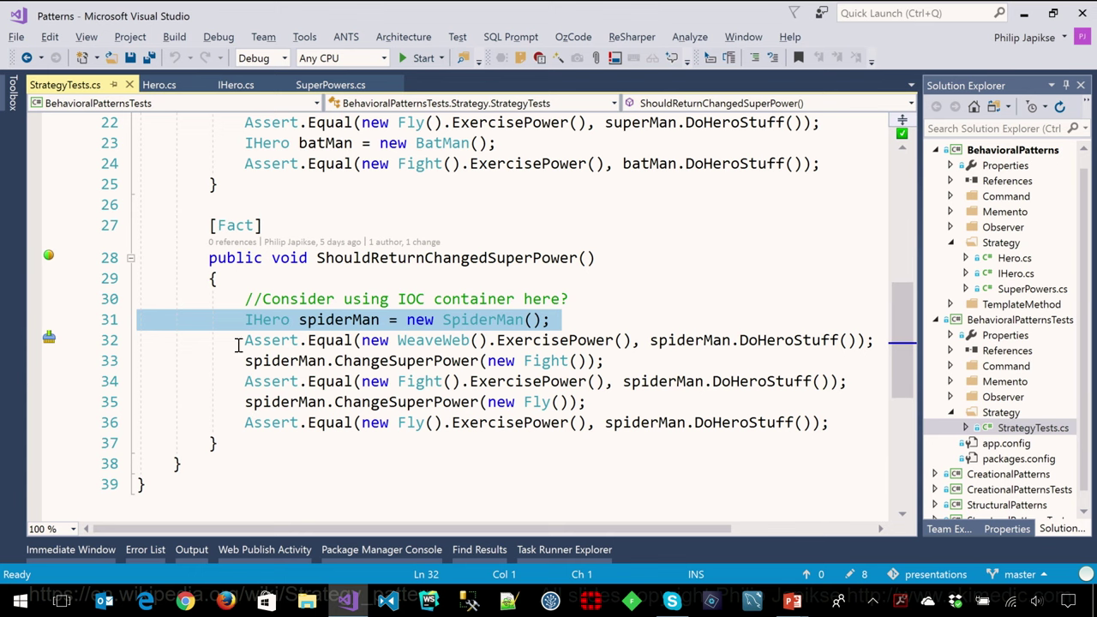
pyautogui.moveTo(483, 320)
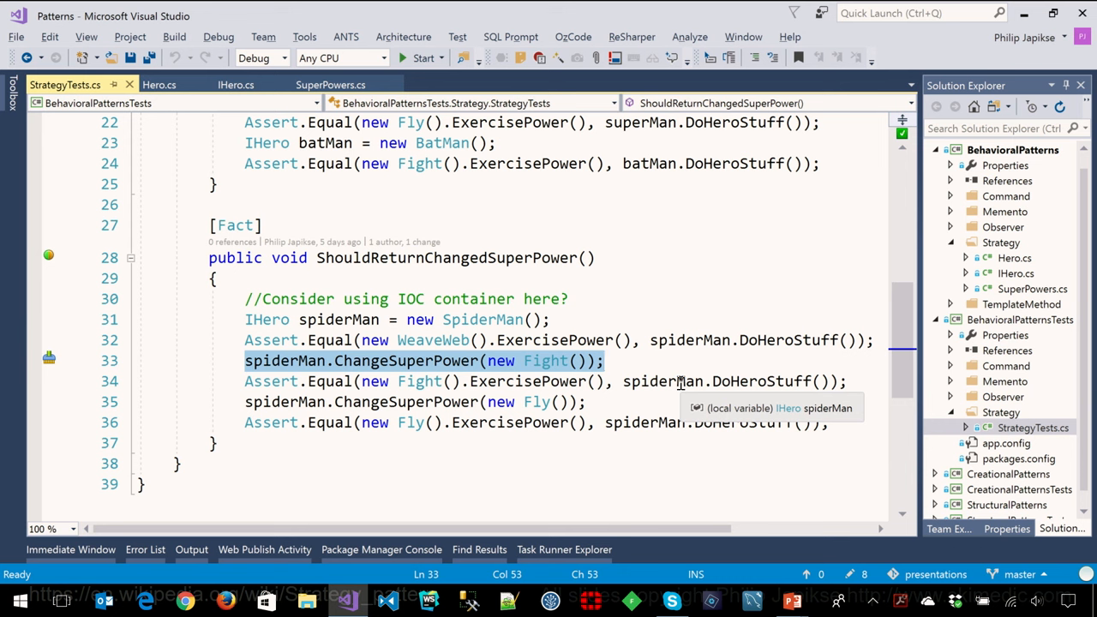
pyautogui.moveTo(244, 387)
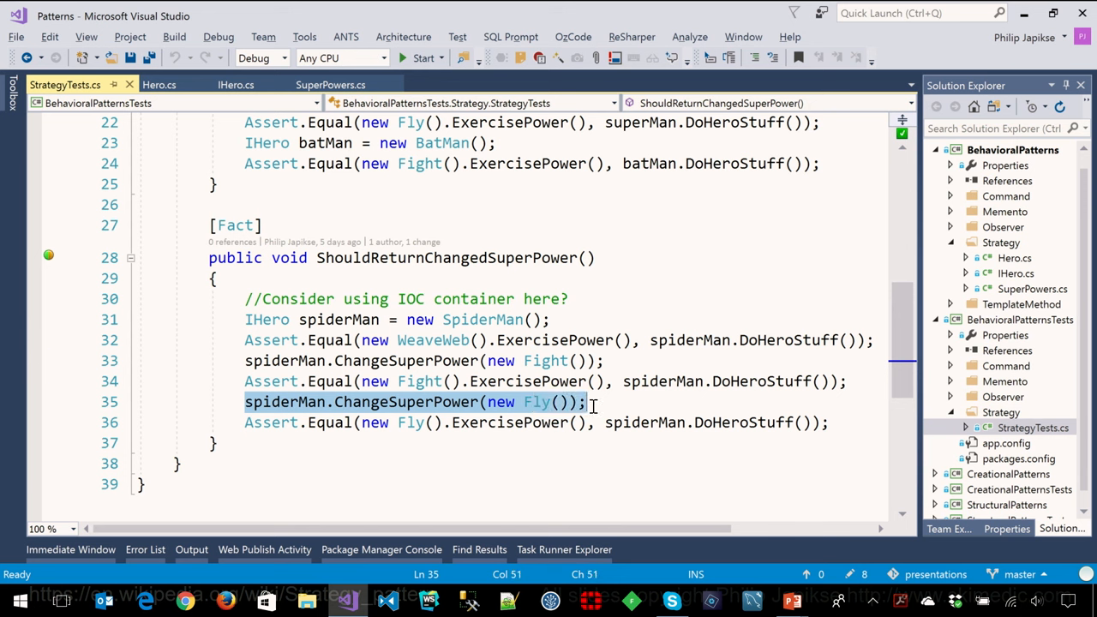
pyautogui.moveTo(668, 421)
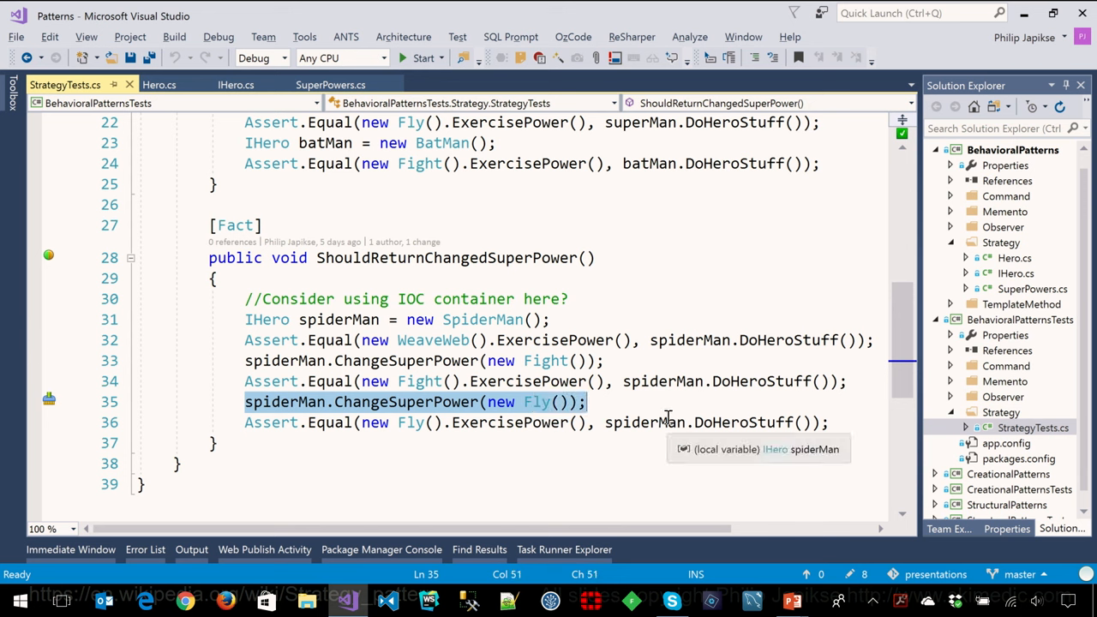